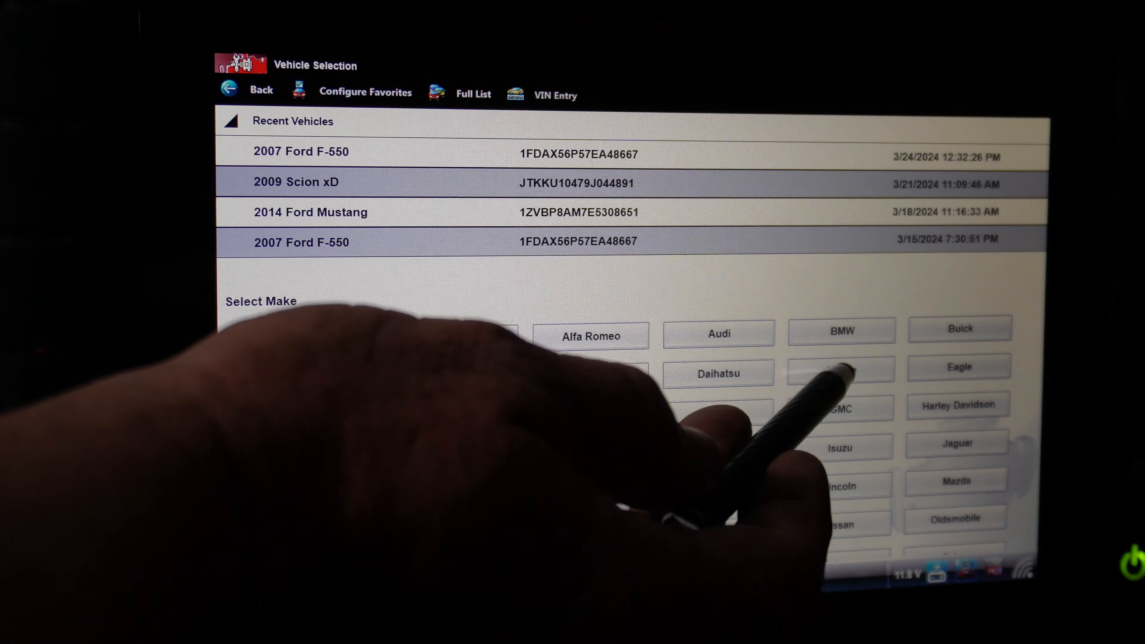
- Choose Dodge as the make and let Automatic ID read the VIN as a 2021 Charger 5.7L V8
{"action": "left_click", "coordinate": [840, 371]}
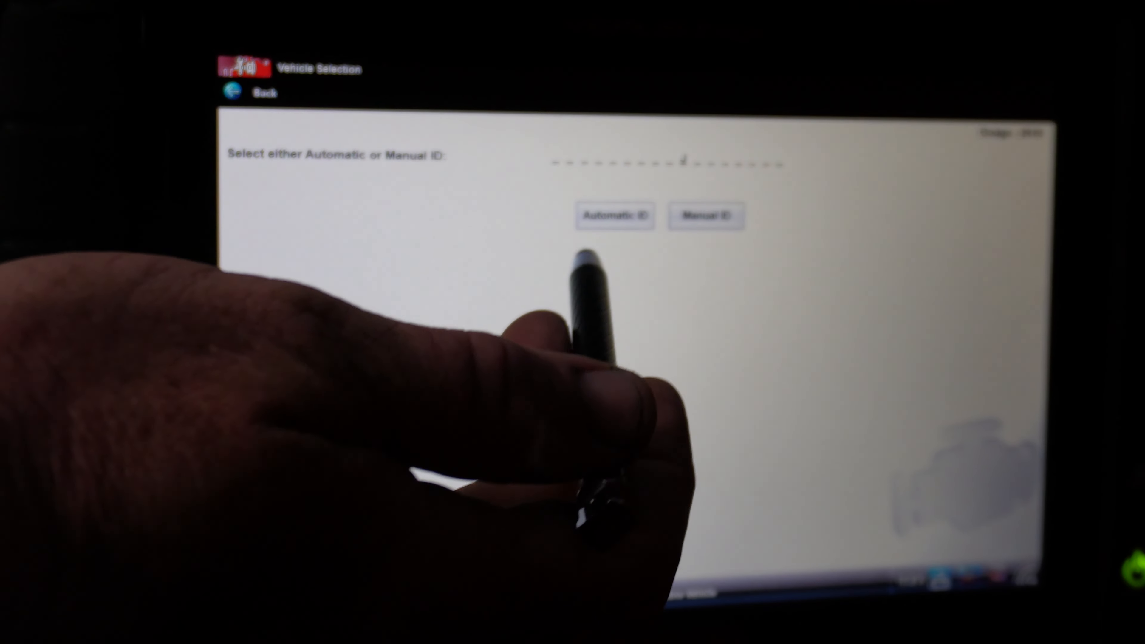
{"action": "left_click", "coordinate": [614, 216]}
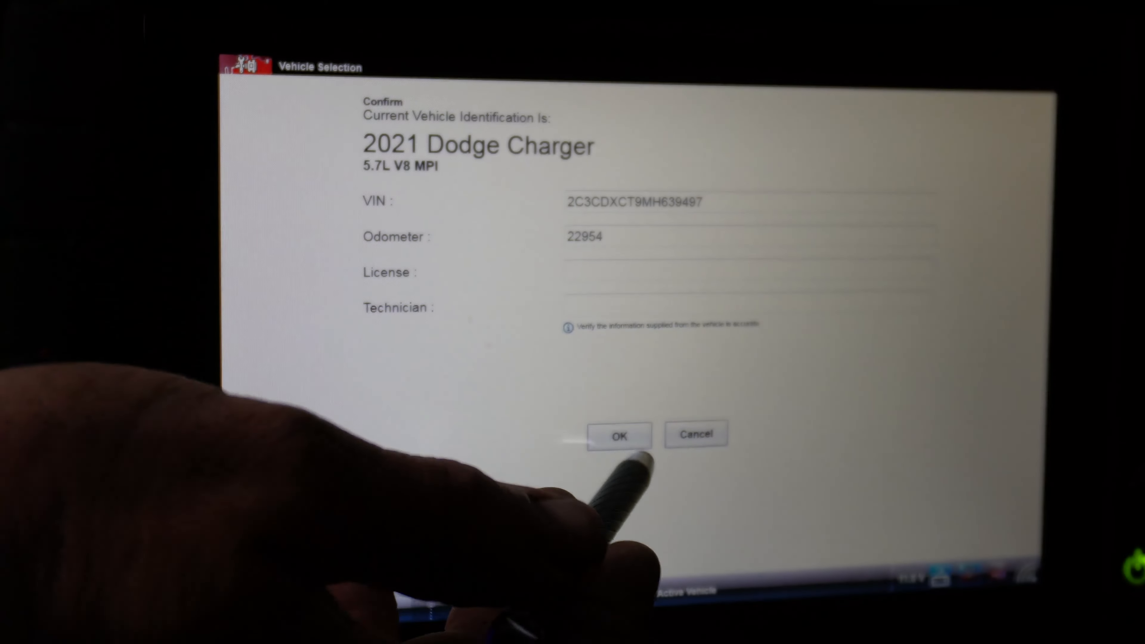
- Confirm the 2021 Charger details and request the fitted systems list, unlocking the Security Link gateway
{"action": "left_click", "coordinate": [618, 435]}
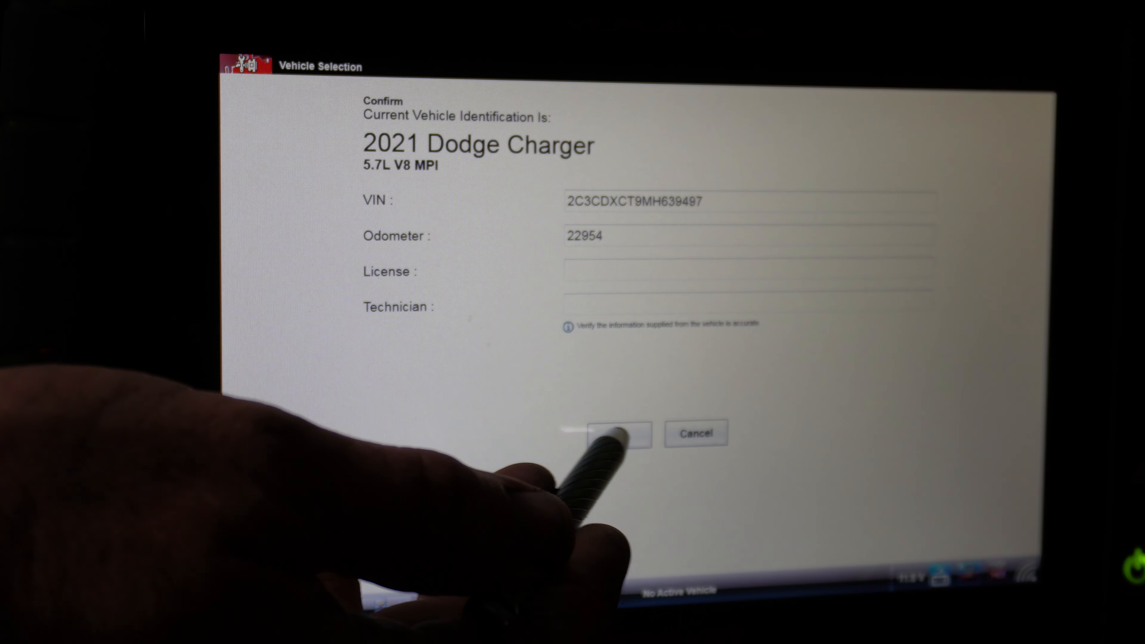
{"action": "left_click", "coordinate": [620, 433]}
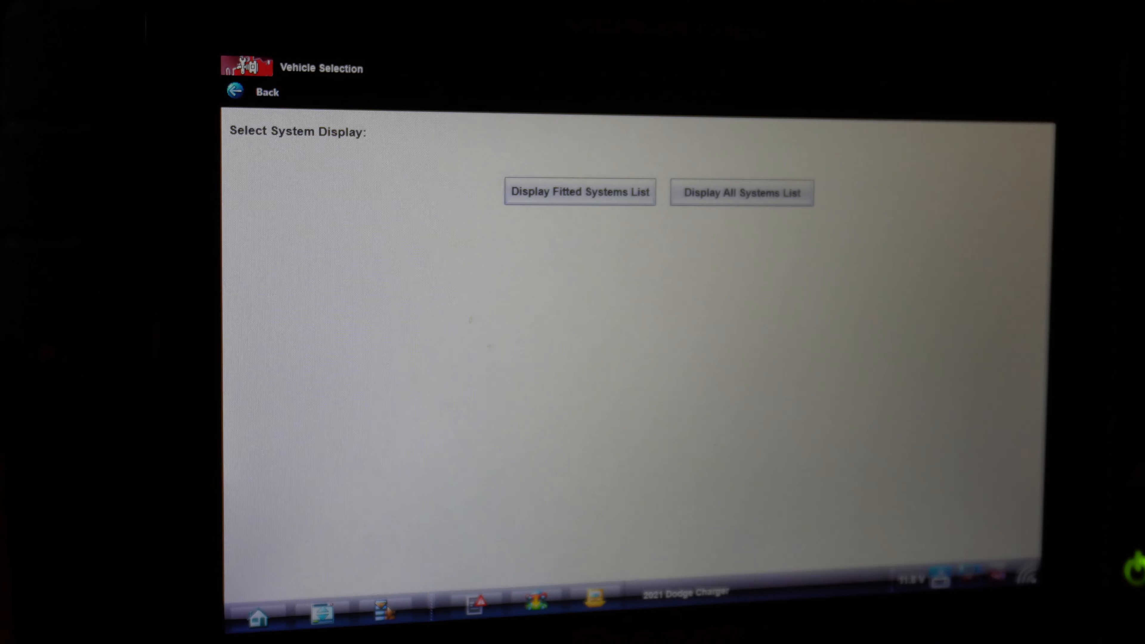
{"action": "left_click", "coordinate": [579, 192]}
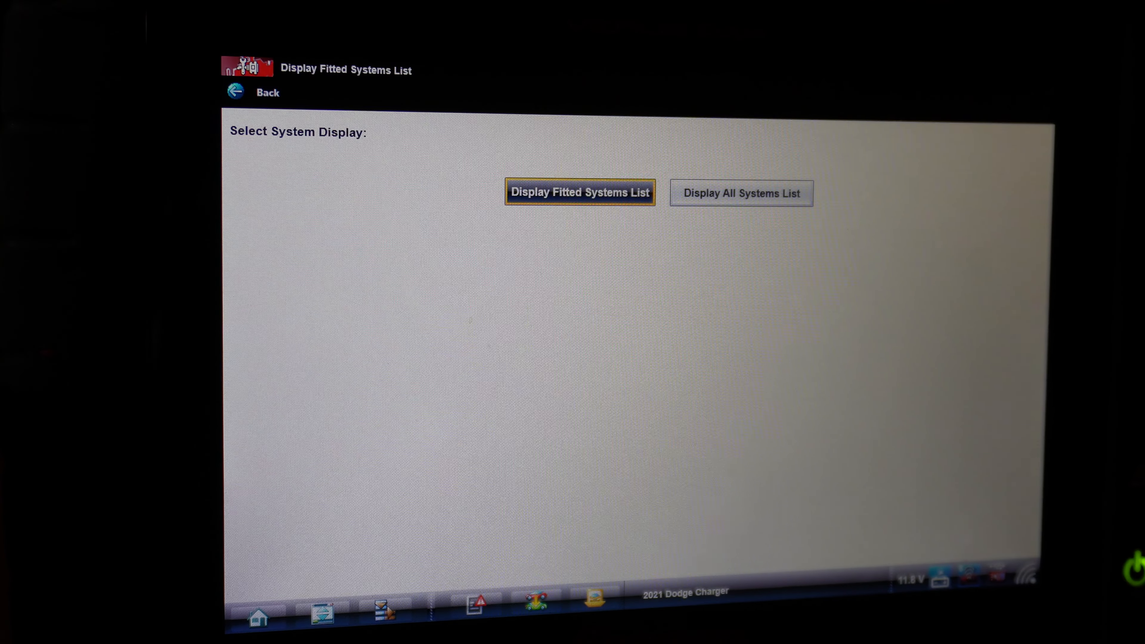
{"action": "left_click", "coordinate": [579, 192]}
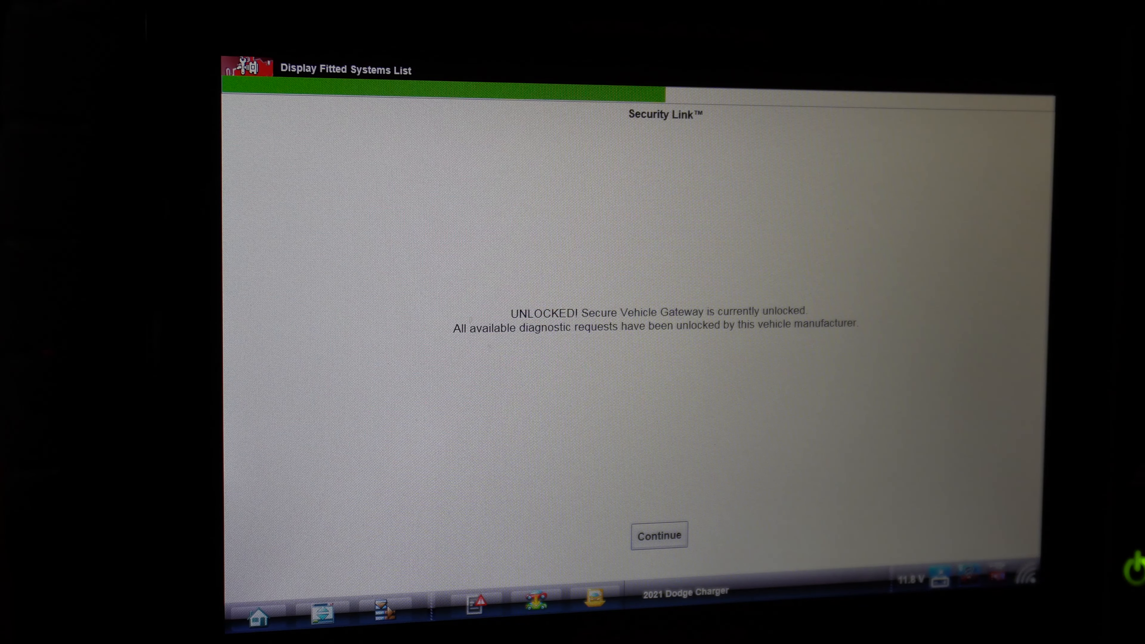
- Continue past the gateway unlocked notice and enter the Engine module from the System Menu
{"action": "left_click", "coordinate": [658, 536]}
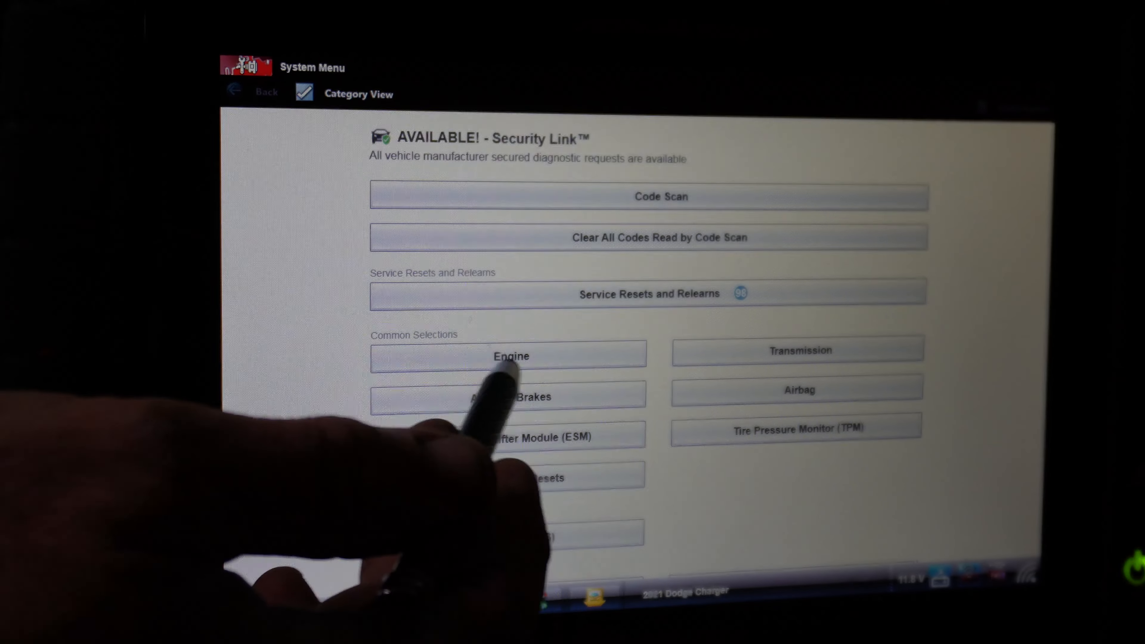
{"action": "left_click", "coordinate": [510, 356]}
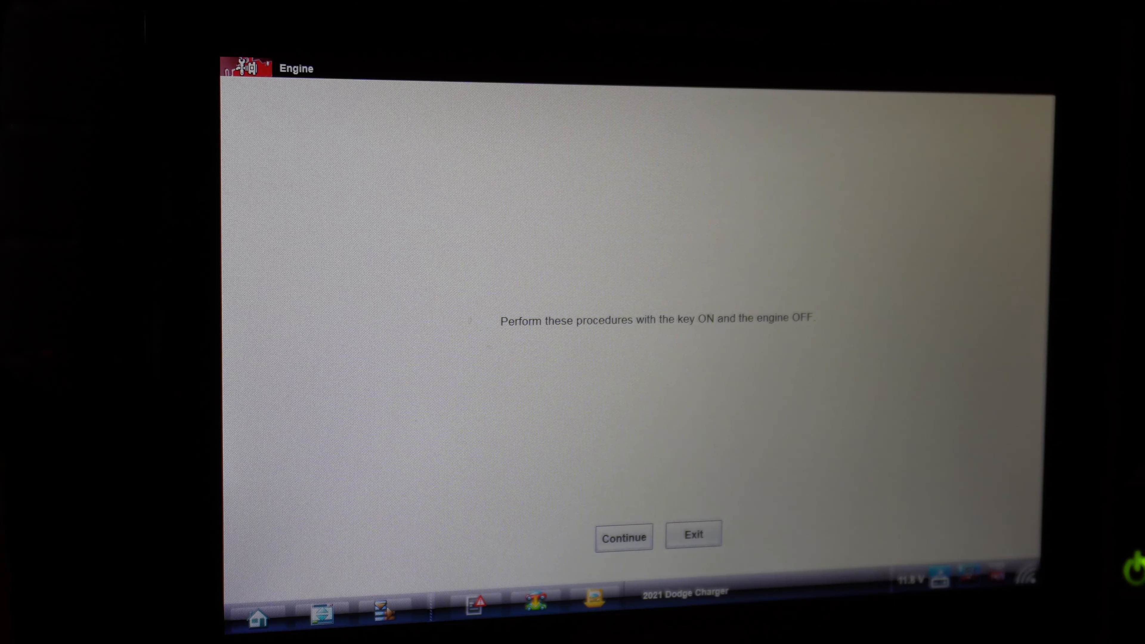
- Acknowledge key on, engine off, reset All Adaptive Memory, and confirm the completed reset
{"action": "left_click", "coordinate": [623, 538]}
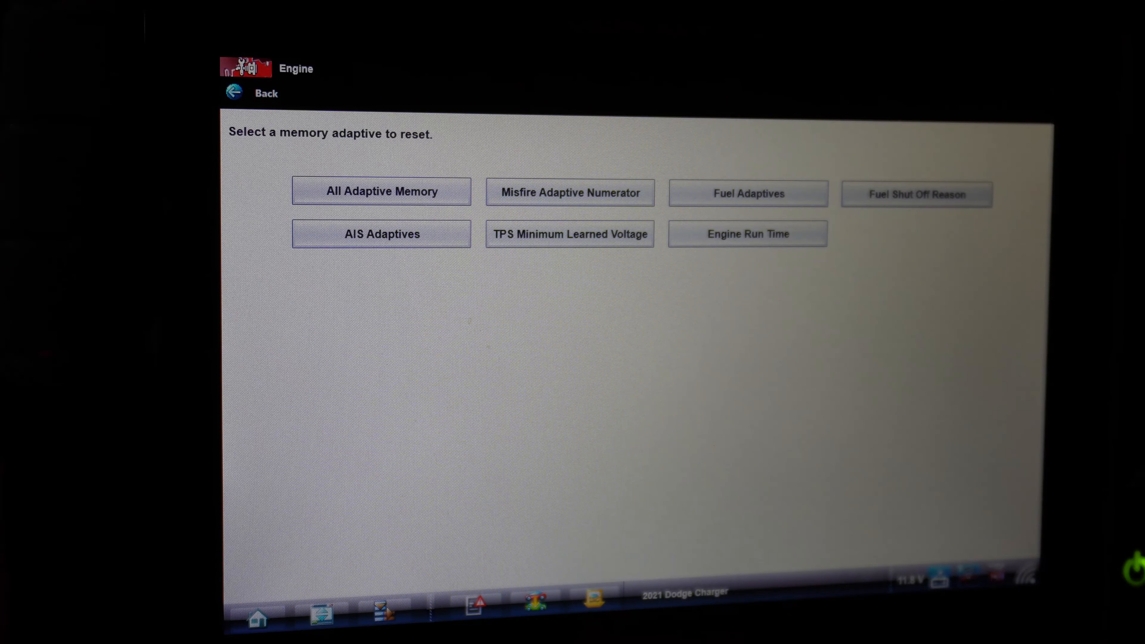
{"action": "left_click", "coordinate": [380, 191]}
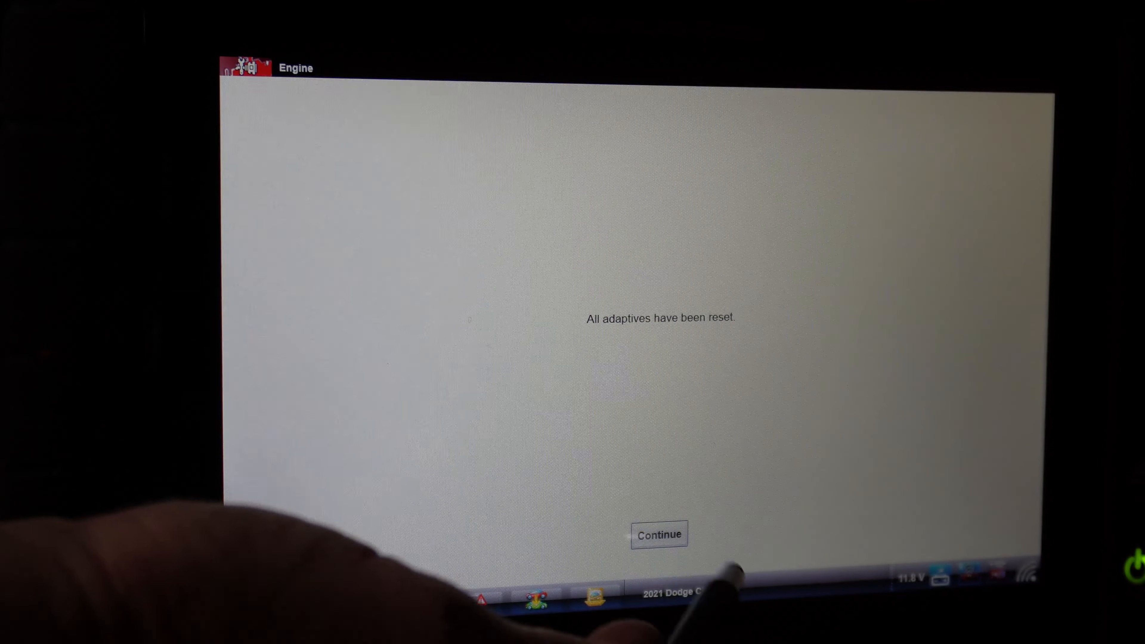
{"action": "left_click", "coordinate": [658, 535]}
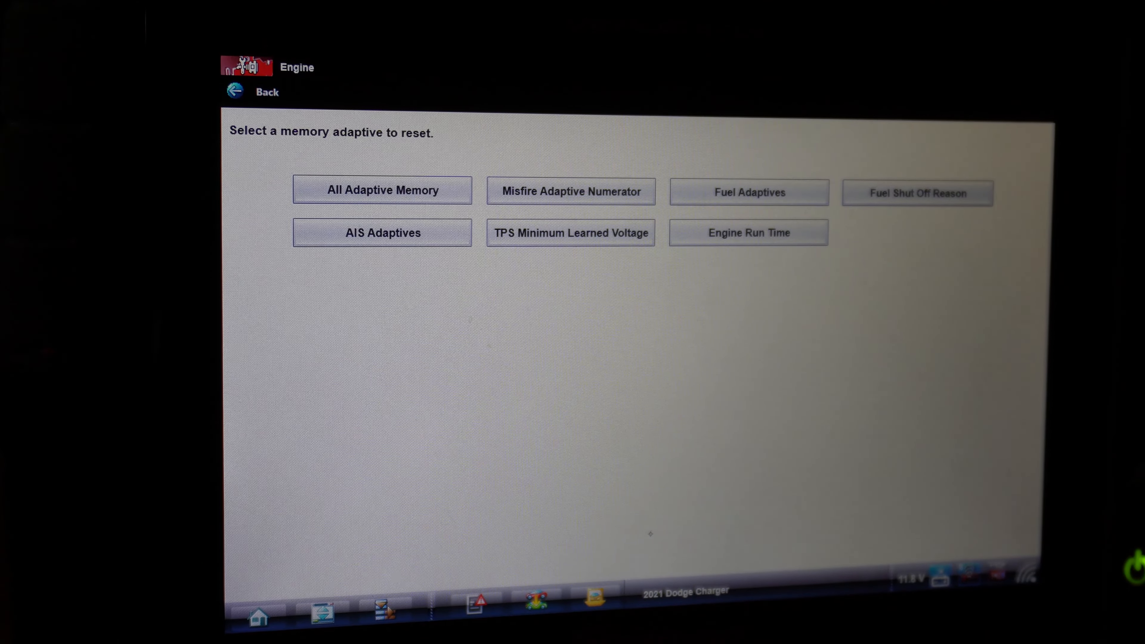